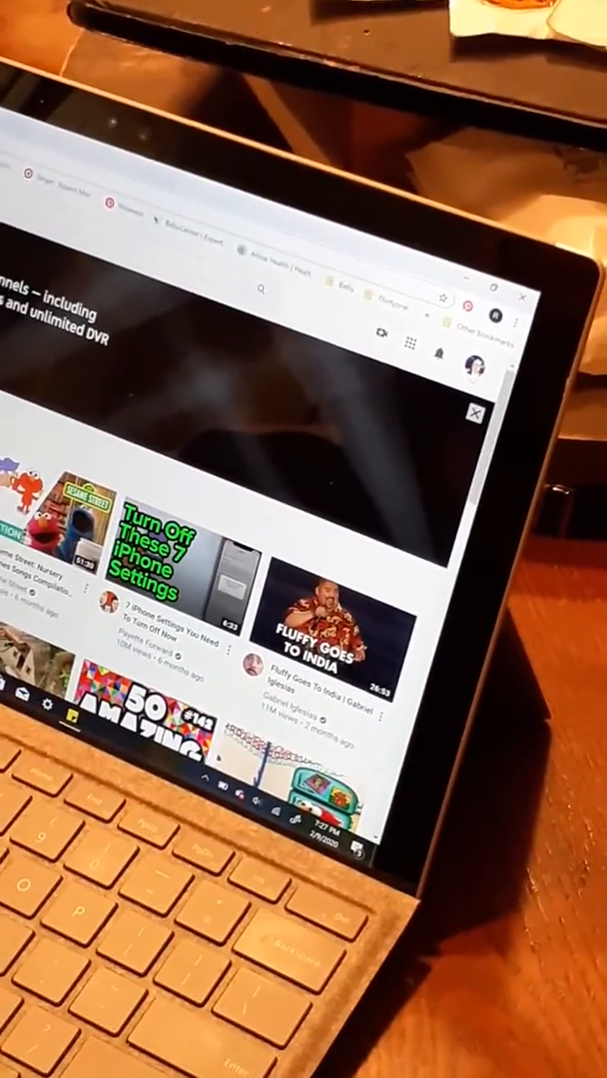
Go to the user's own, still empty, YouTube channel page
left_click(477, 367)
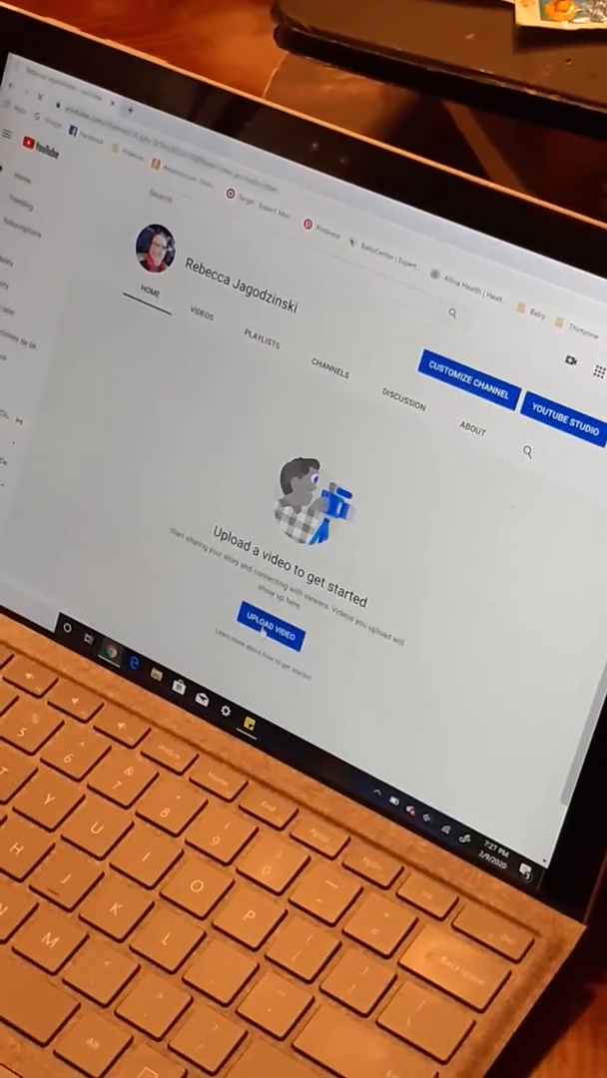
Start a new video upload from the channel page's Upload Video button
left_click(268, 630)
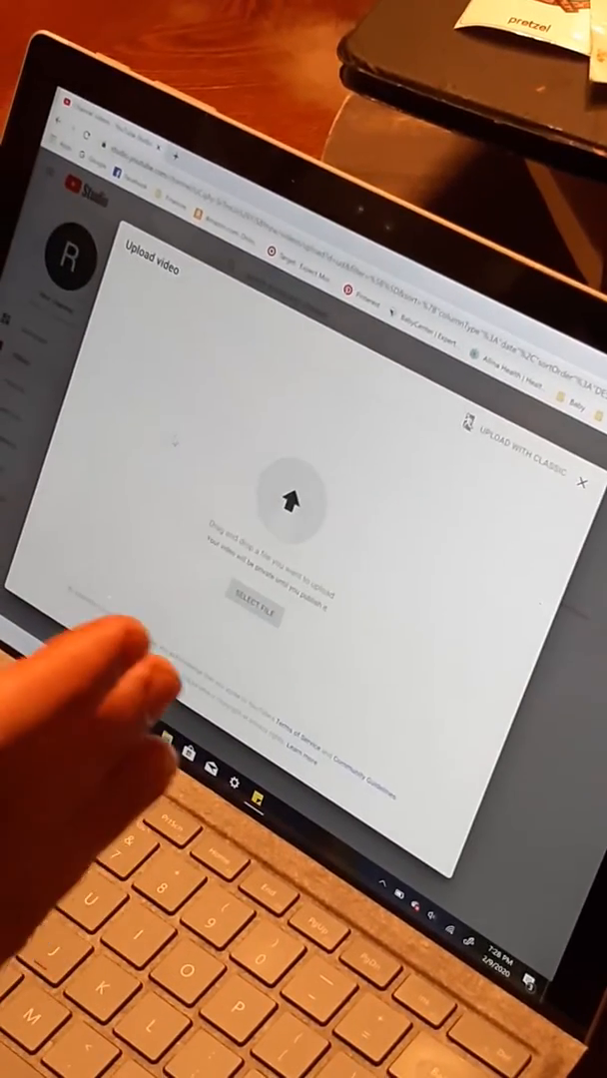
Choose the video file so it begins uploading and the Details form appears
left_click(252, 611)
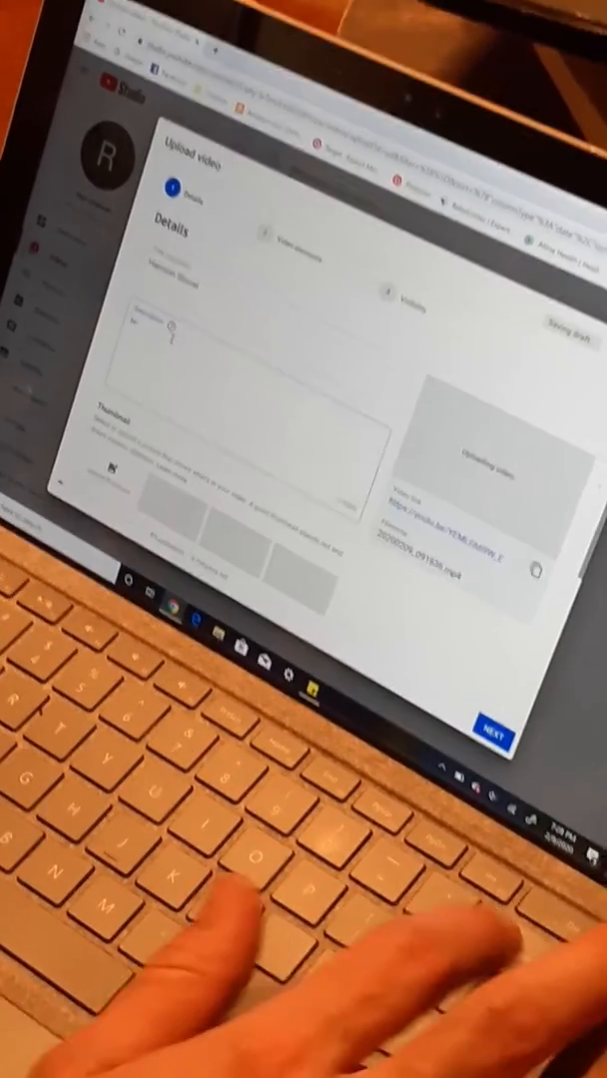
Enter the title 'Harrison Shovel' and description 'Harrison Shovels with dad'
type("Harrison Shovels with dad")
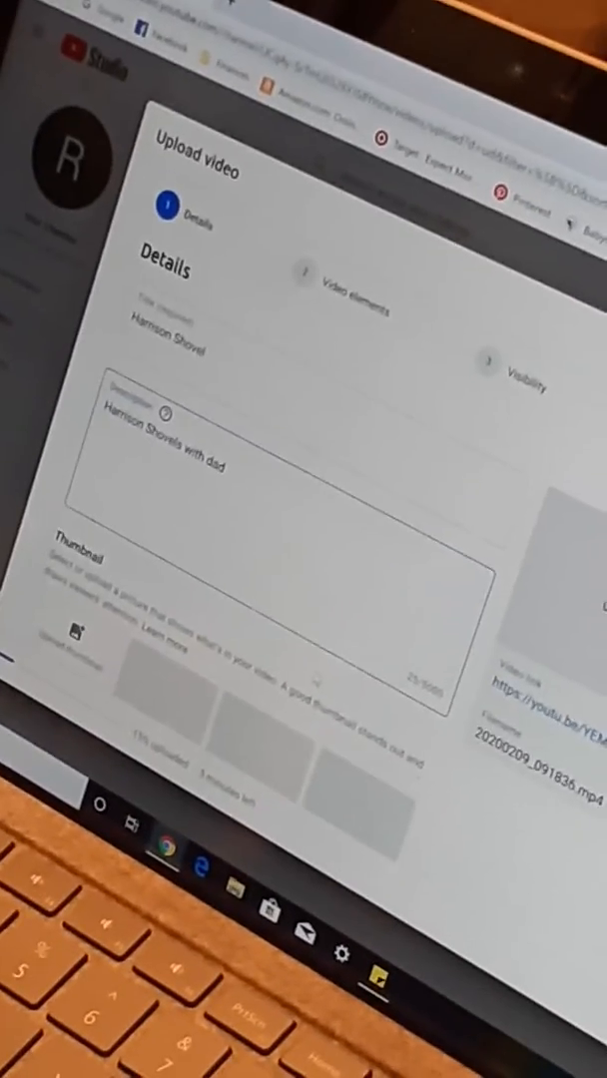
scroll("down", 3)
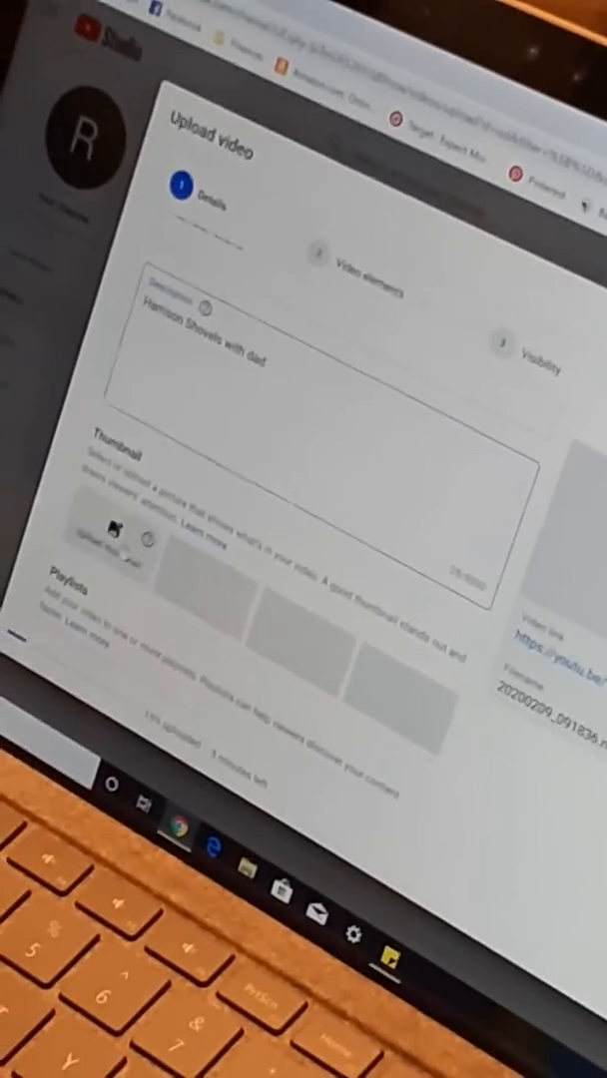
Advance past Details and Video elements to the Visibility step
scroll("down", 3)
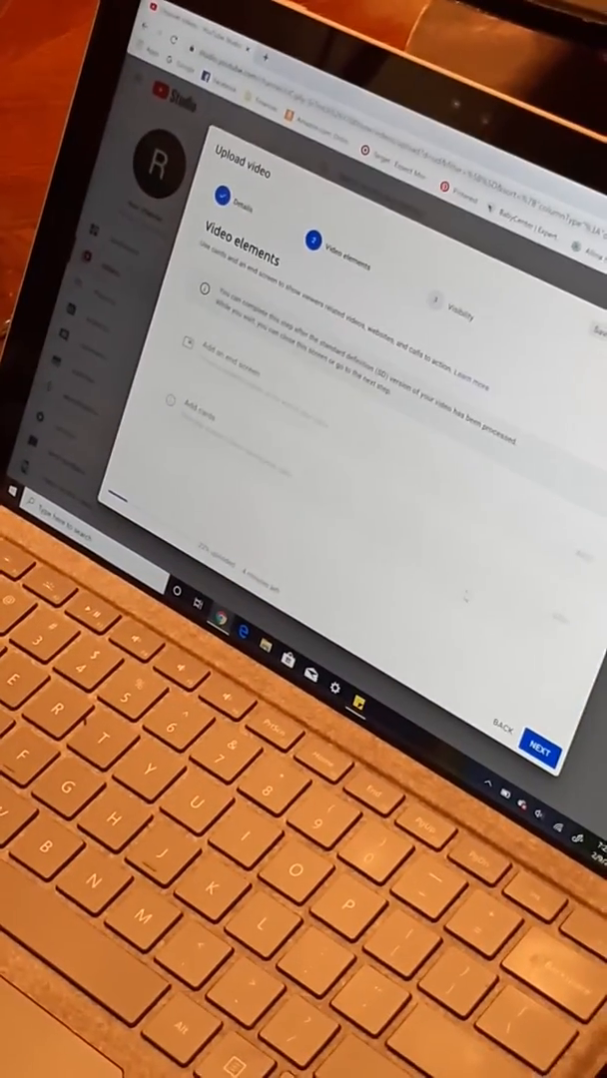
left_click(531, 751)
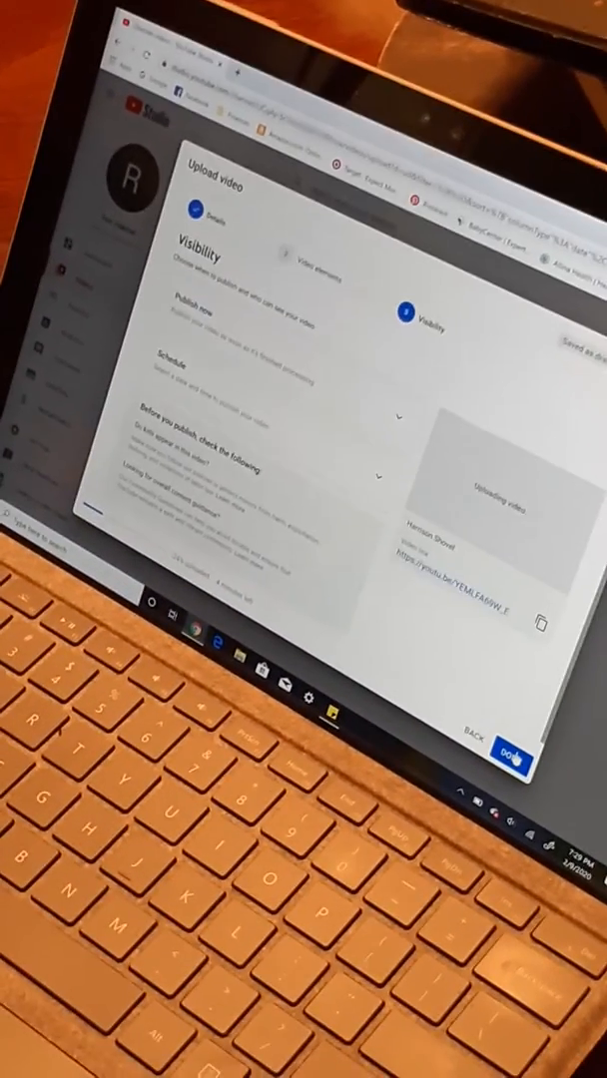